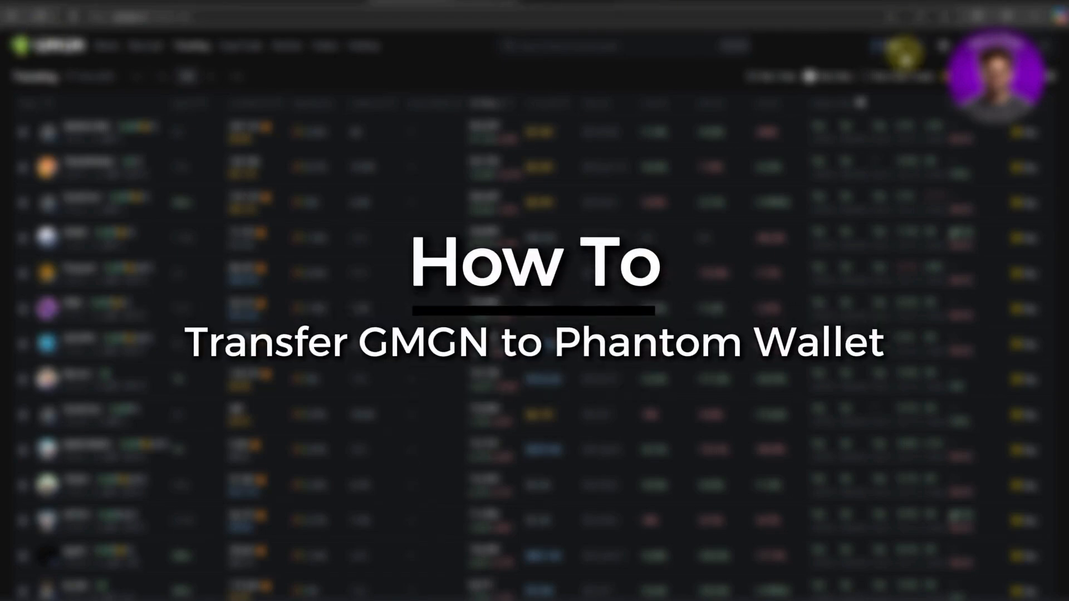
Step: Open GMGN's Deposit/Withdraw panel from the account menu at the top right
left_click(890, 45)
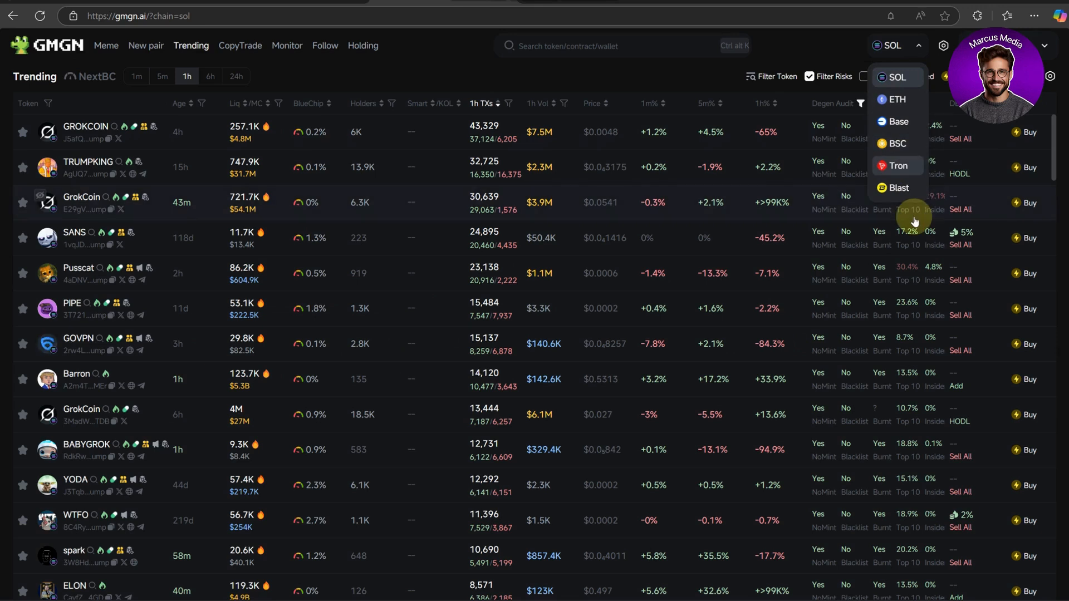
mouse_move(1050, 75)
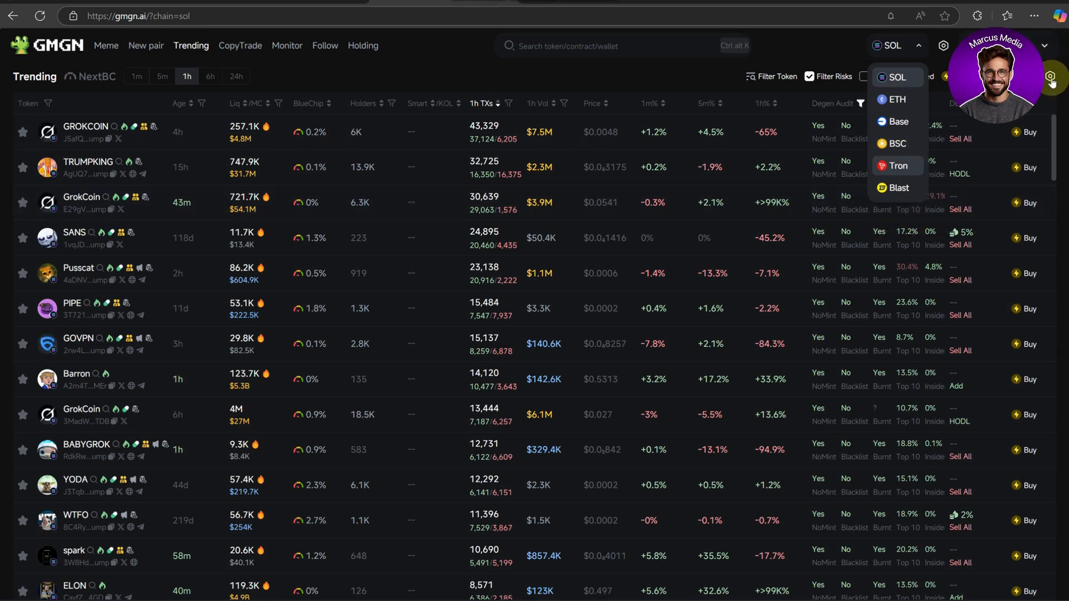
mouse_move(1035, 15)
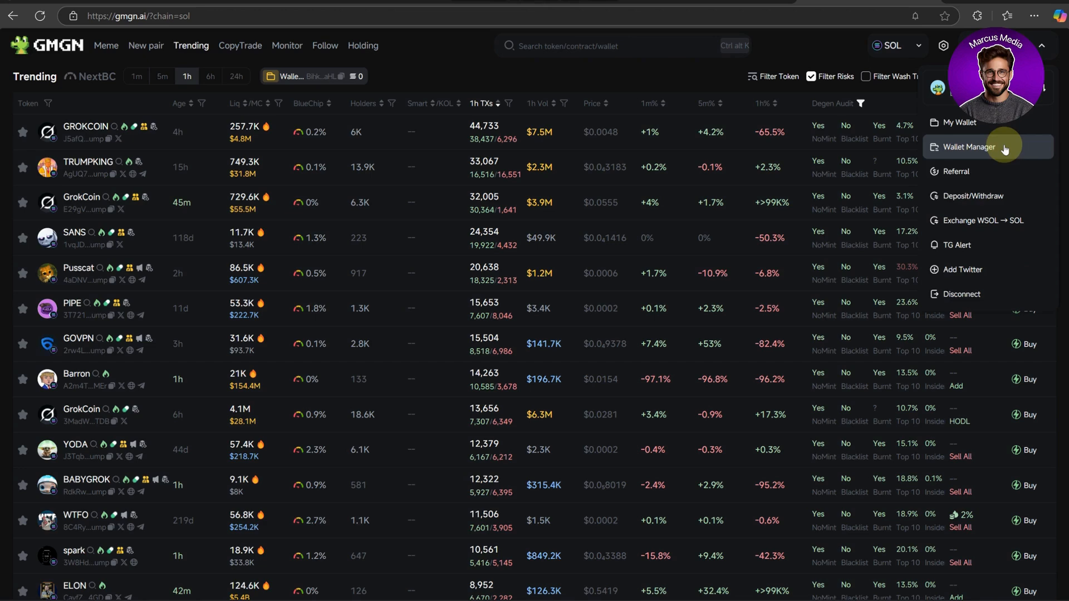
mouse_move(986, 195)
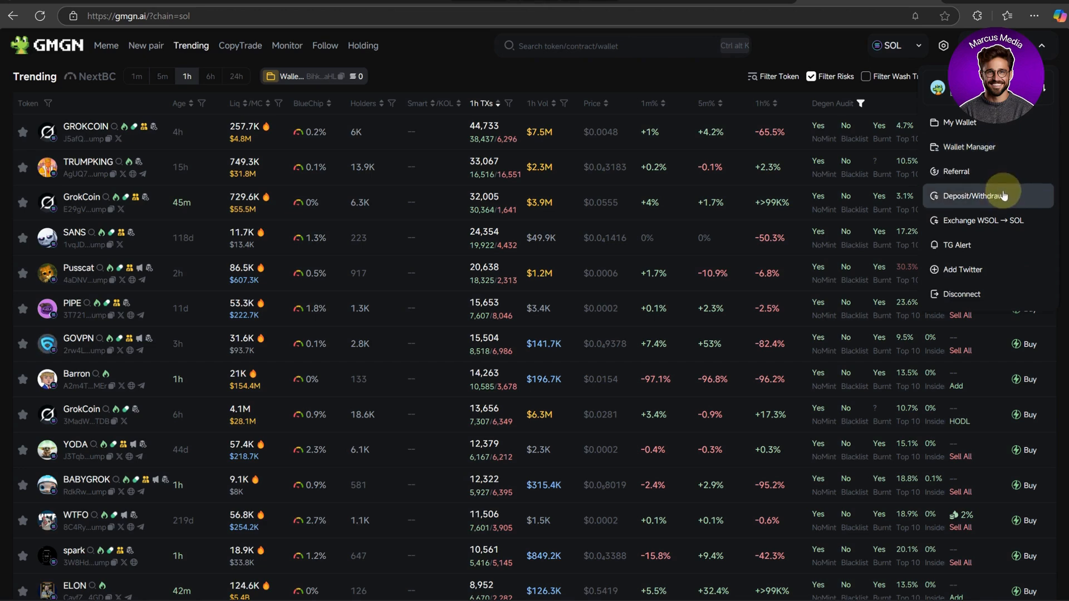
left_click(971, 195)
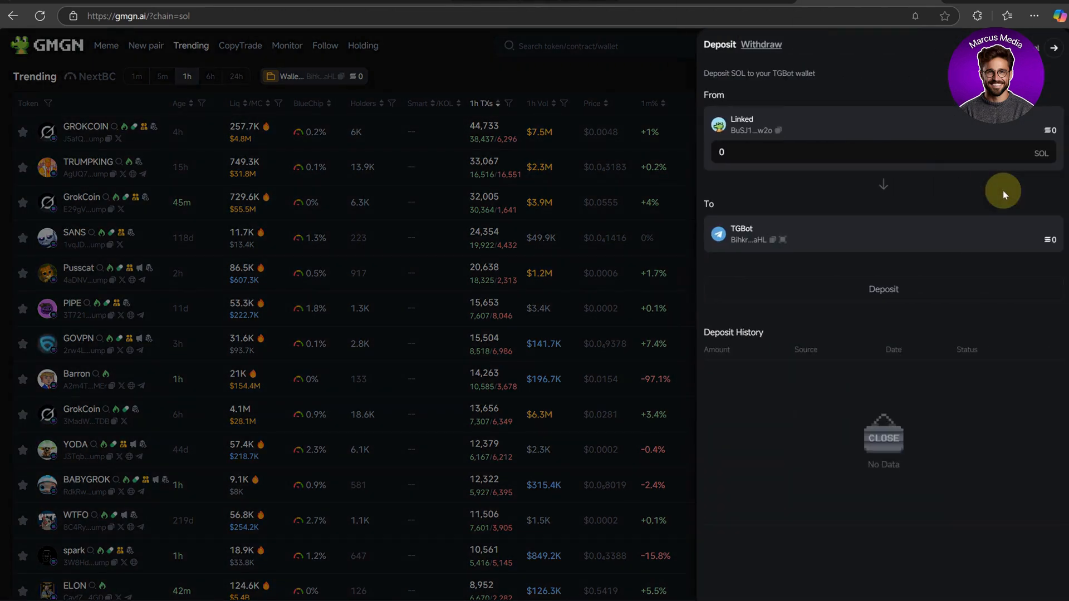
mouse_move(880, 151)
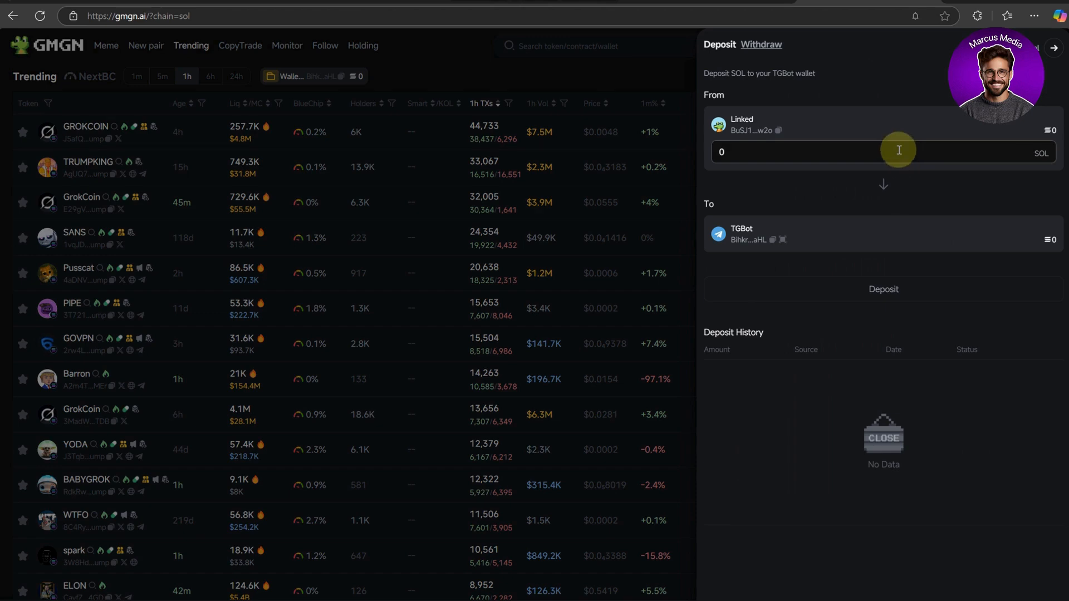
Step: Open the Phantom wallet extension to reach Account 1's Solana address
left_click(983, 15)
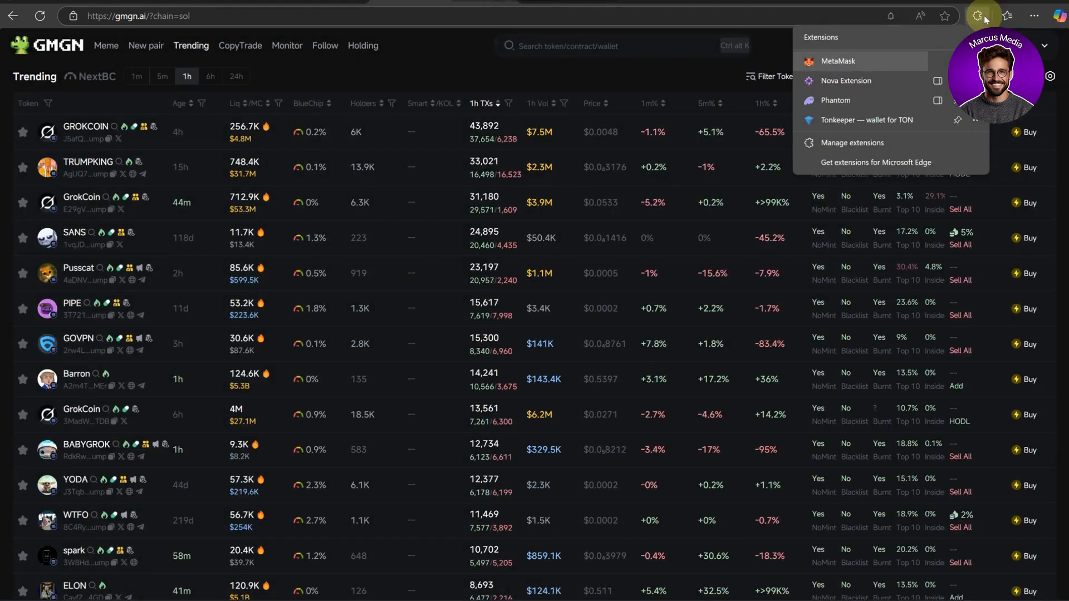
left_click(838, 61)
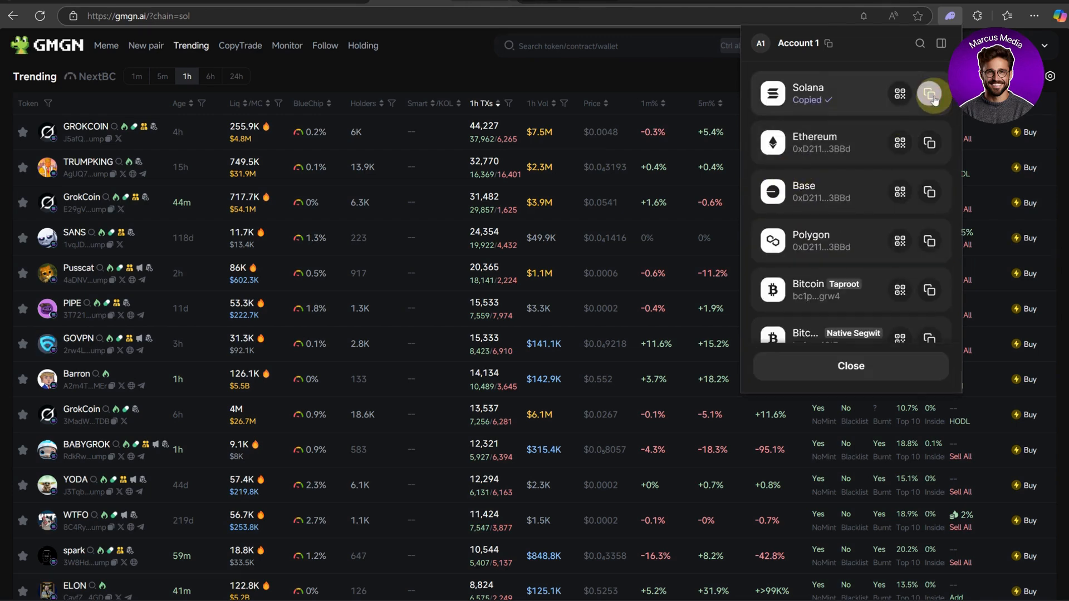
left_click(930, 94)
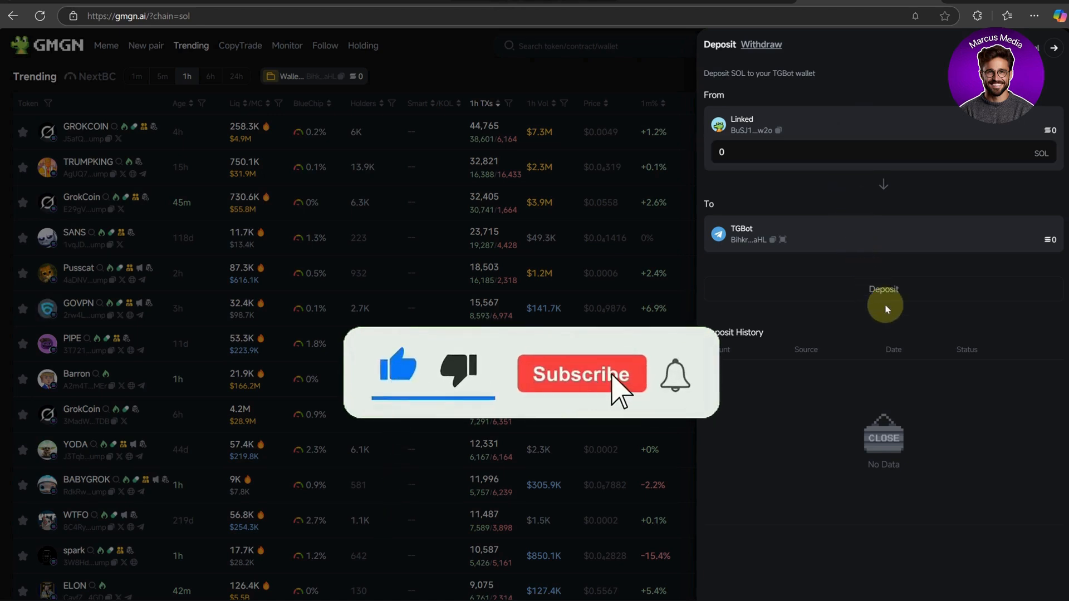
left_click(580, 373)
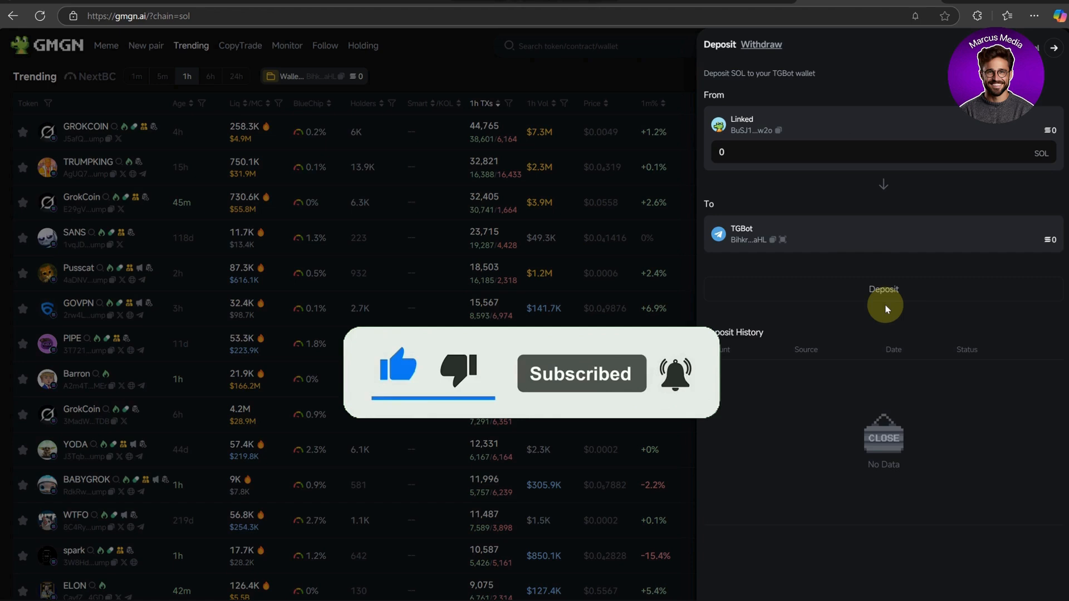